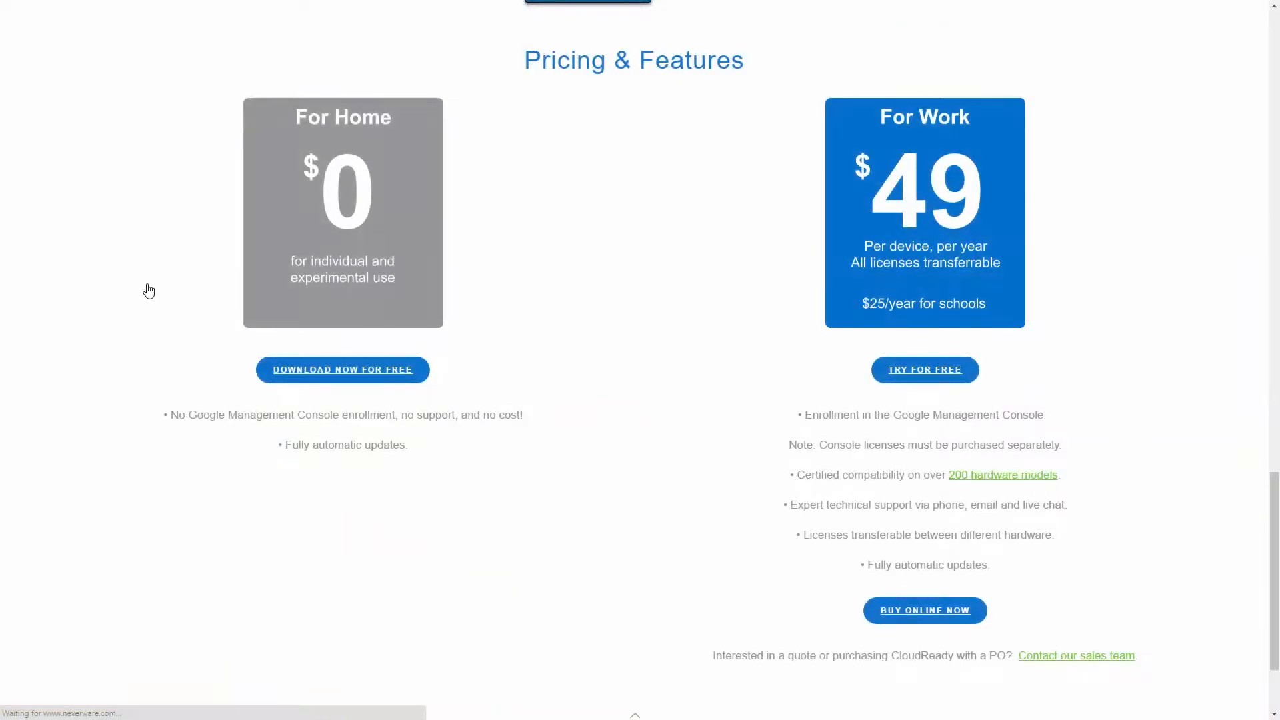
pyautogui.moveTo(317, 359)
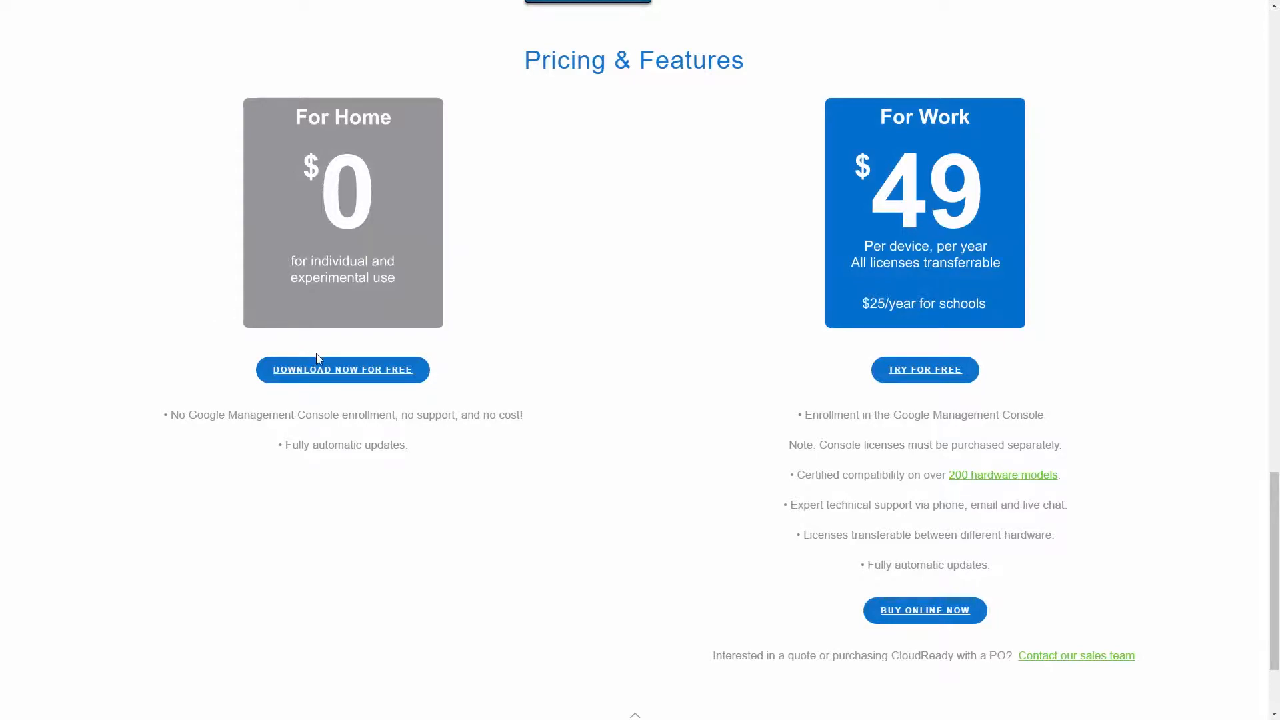
# - Go to the free home edition download page via 'Download now for free'
pyautogui.click(342, 369)
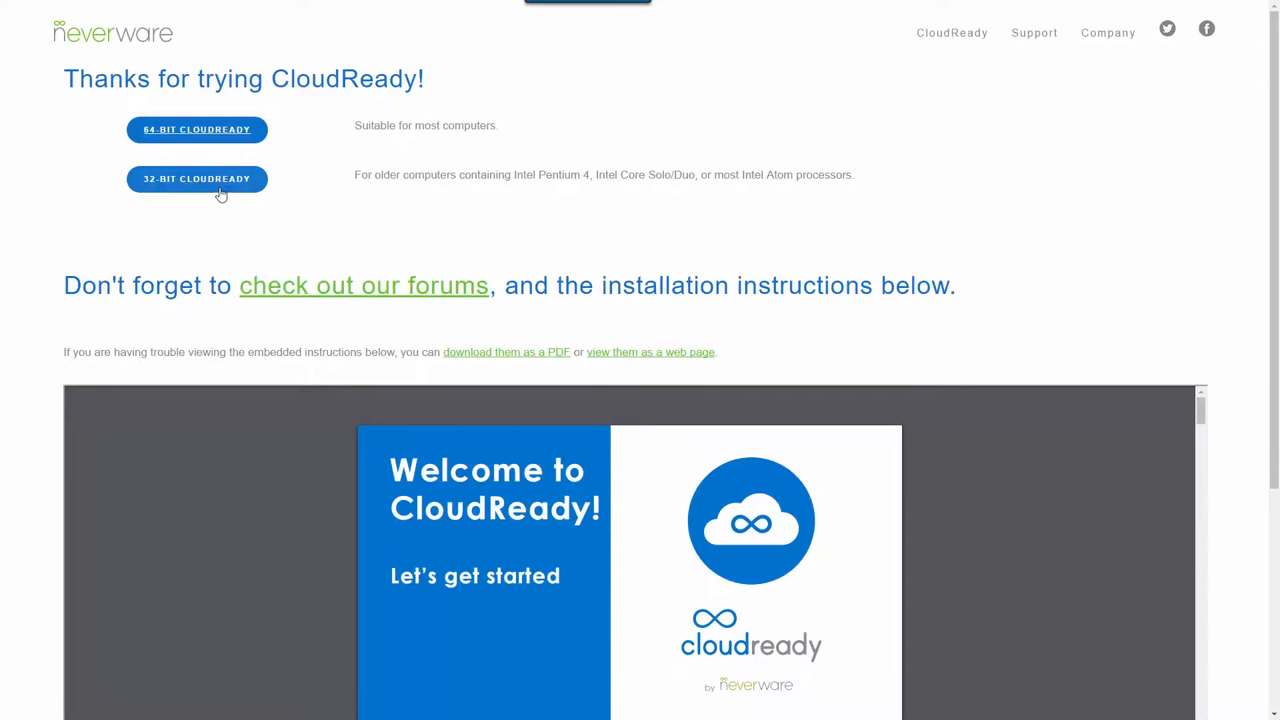
# - Start the 32-bit CloudReady download and scroll the embedded PDF to the Quick Start Guide page
pyautogui.click(197, 179)
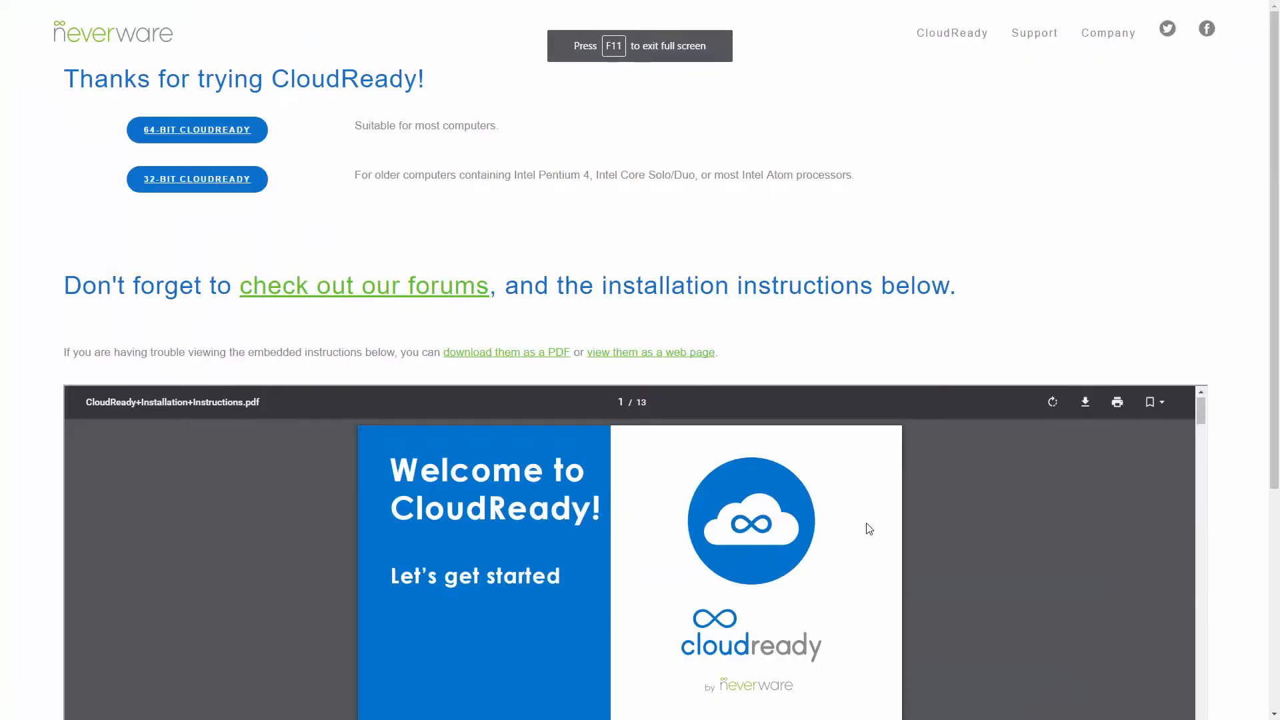
pyautogui.scroll(-3)
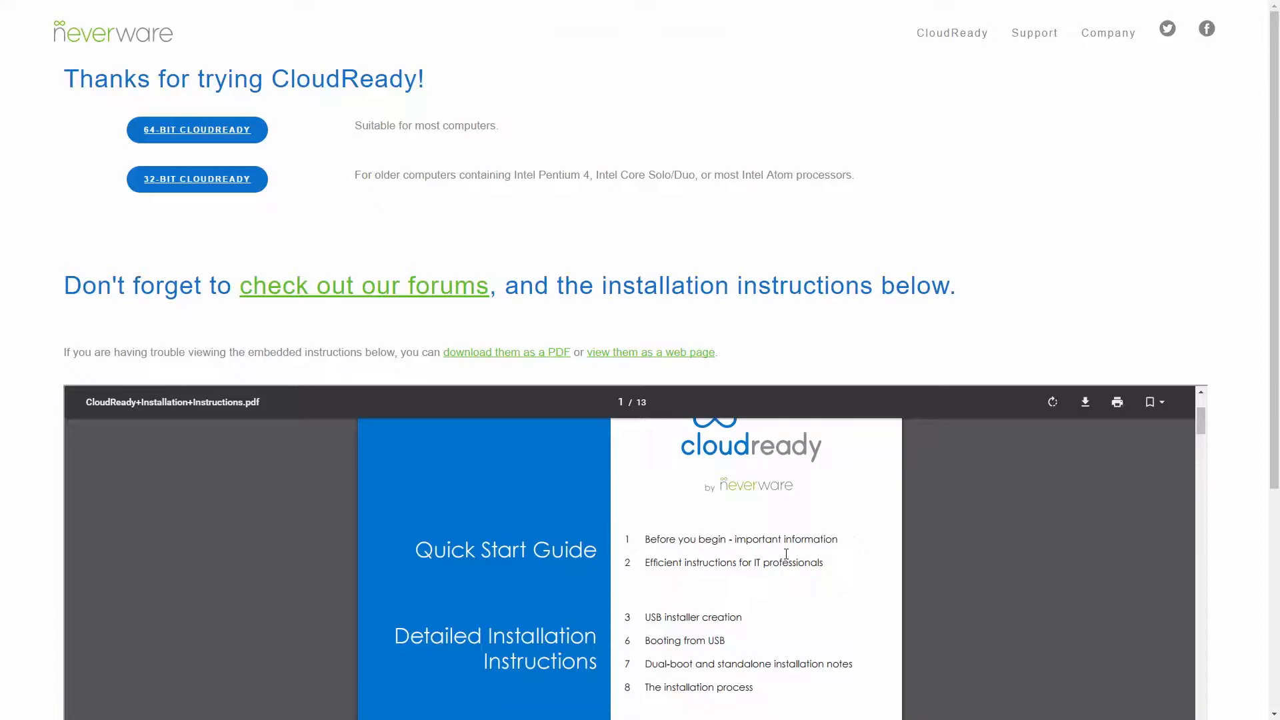
pyautogui.scroll(-3)
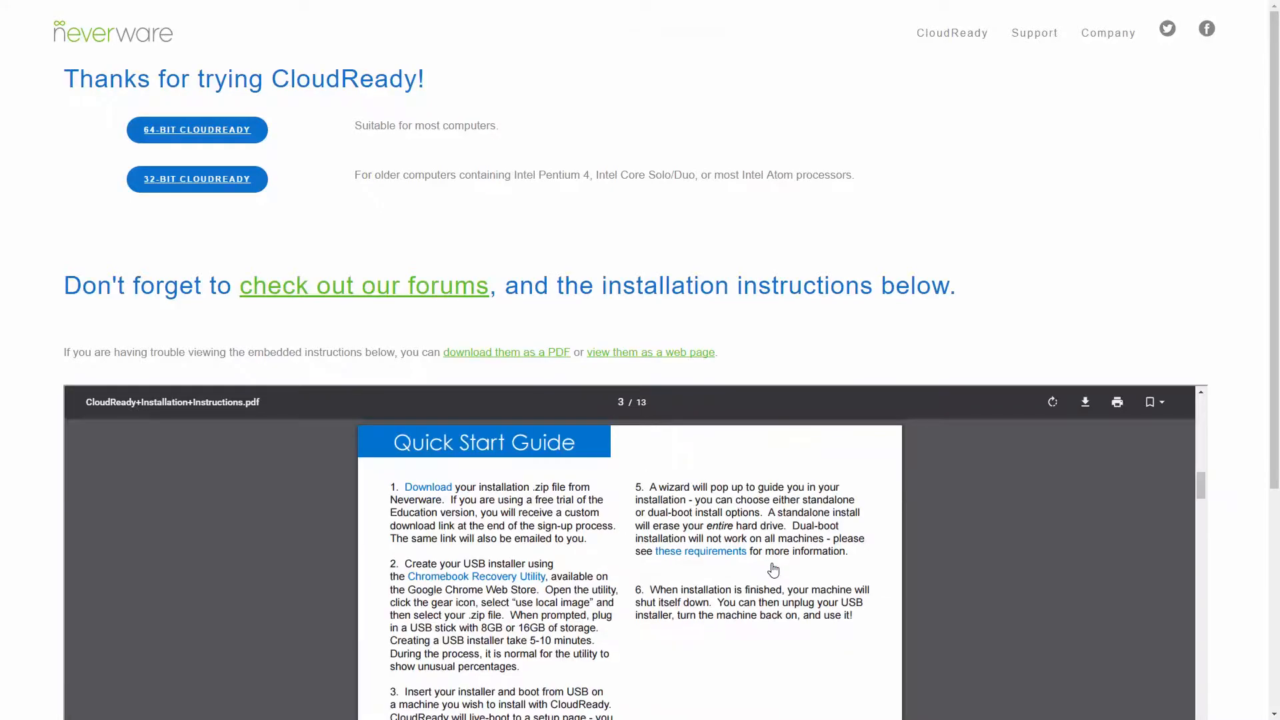
pyautogui.moveTo(516, 582)
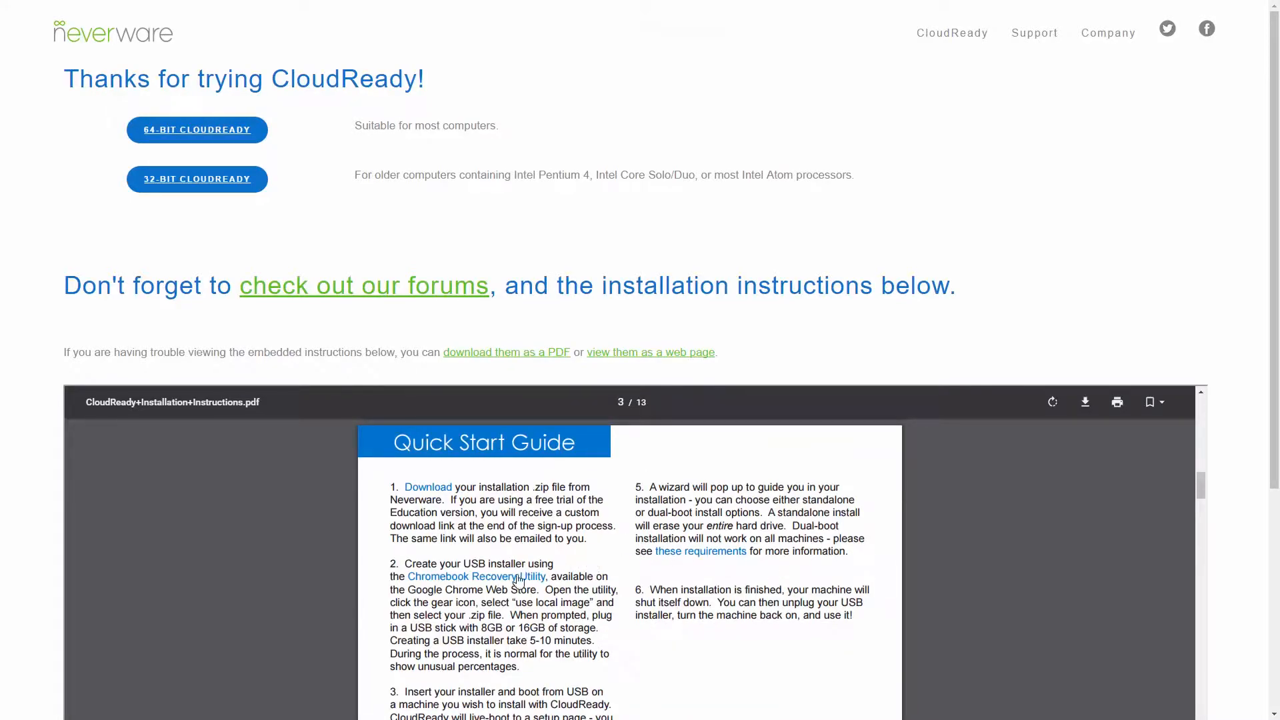
# - Launch Chromebook Recovery Utility from its store page and reveal the settings menu with the local image option
pyautogui.click(476, 576)
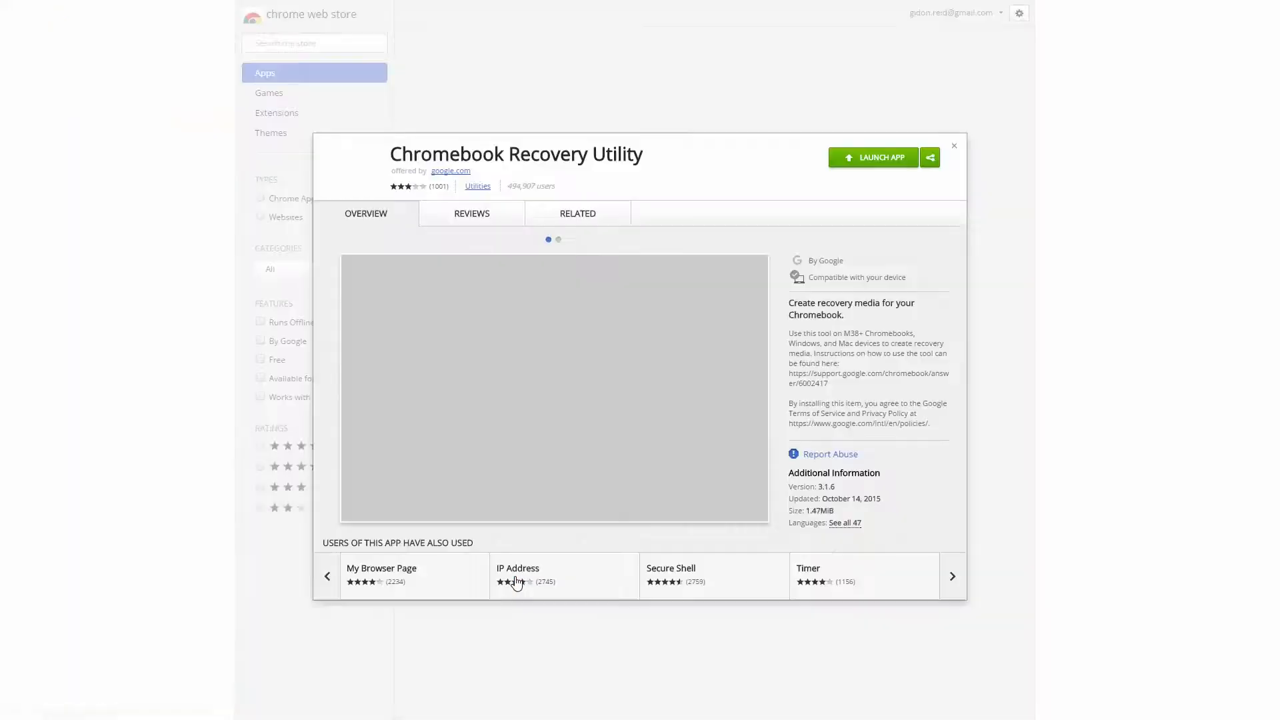
pyautogui.click(872, 157)
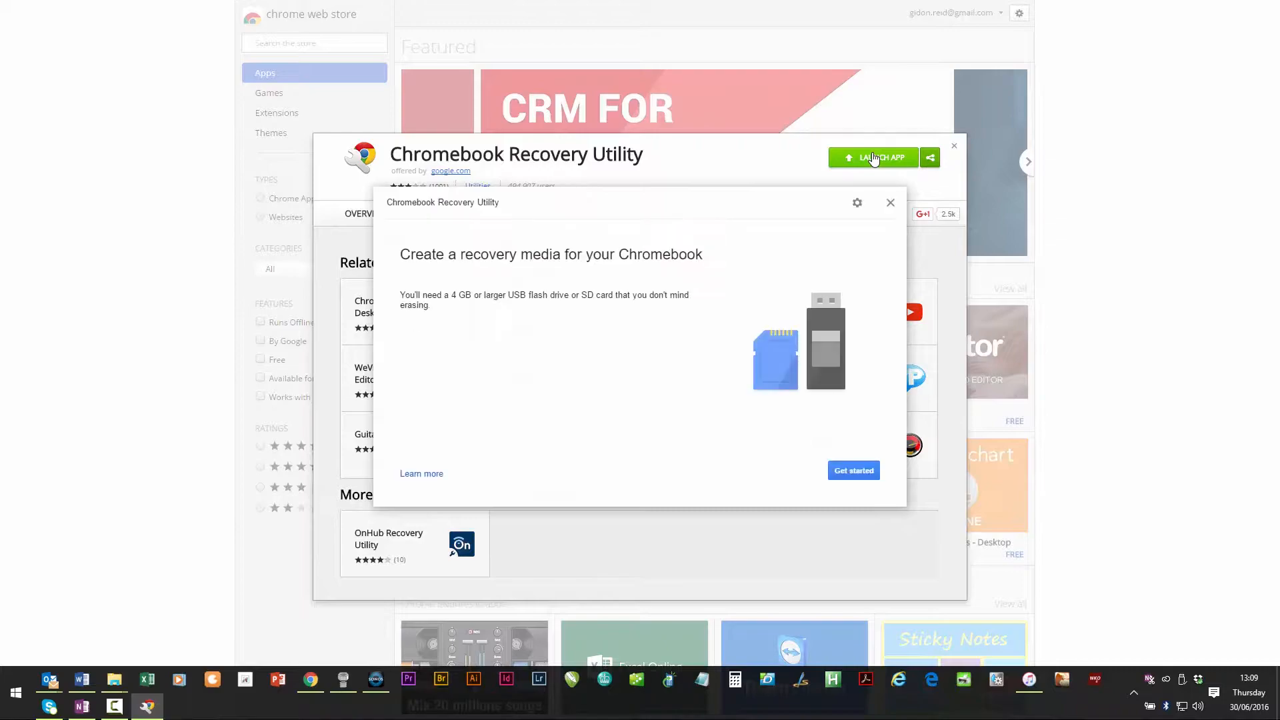
pyautogui.moveTo(868, 168)
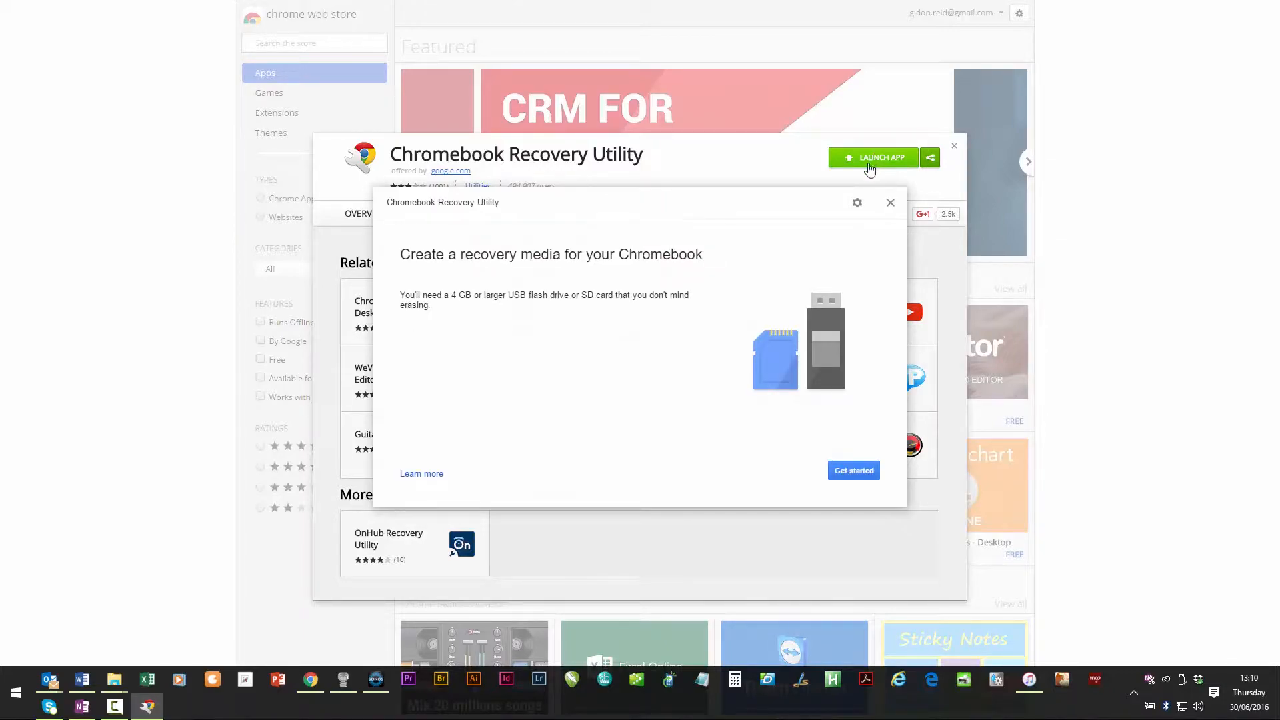
pyautogui.click(856, 203)
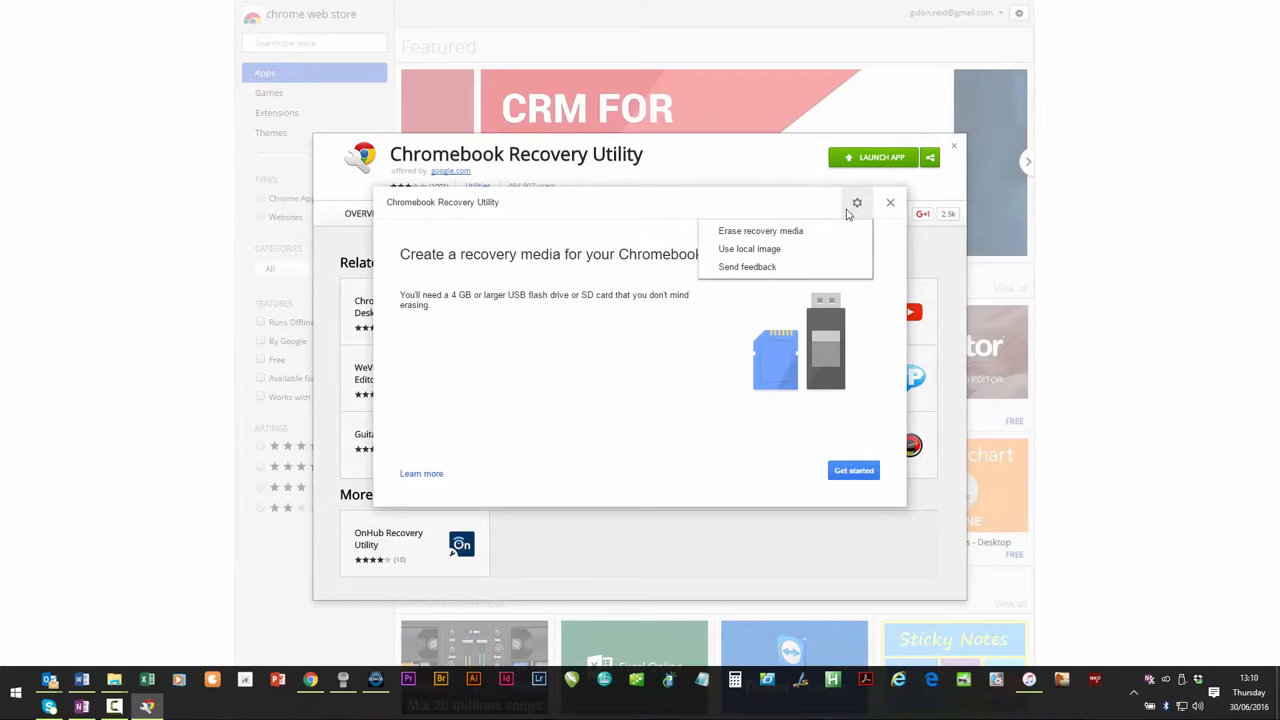
pyautogui.moveTo(749, 248)
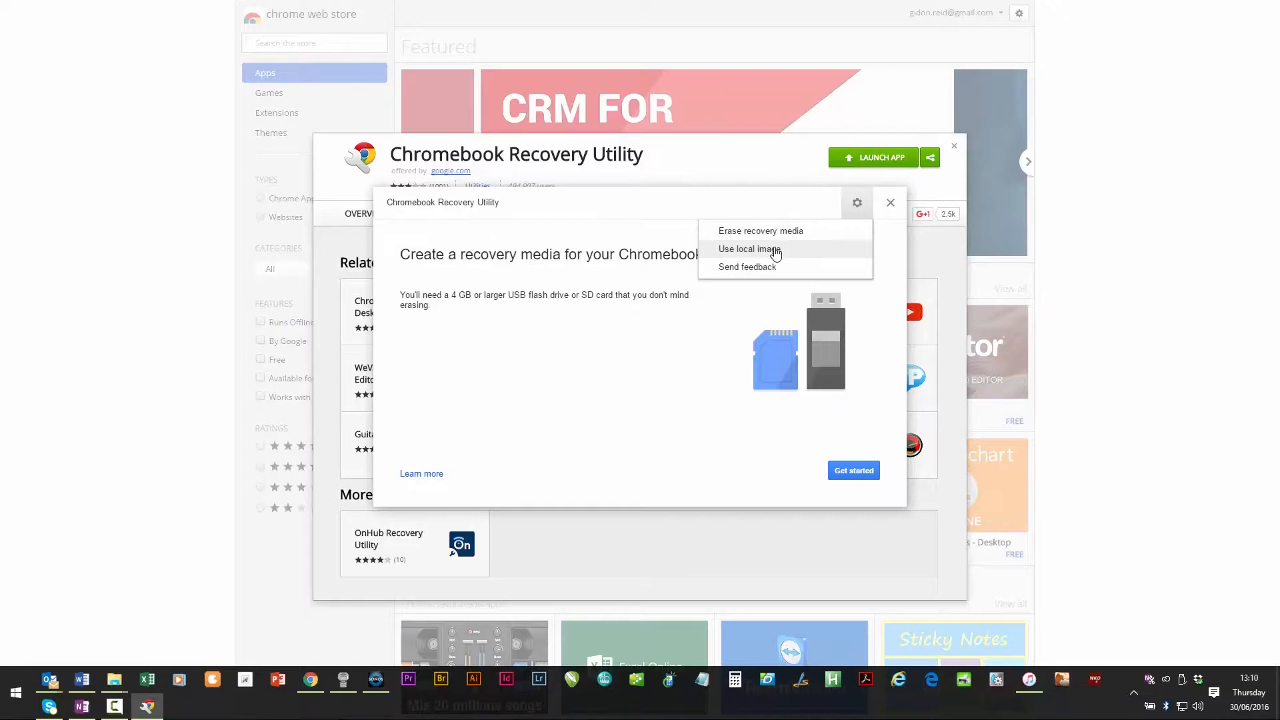
# - Write local image chromiumos_image.bin to the Kingston DataTraveler 3.0 14.4 GB drive with Create now
pyautogui.click(747, 249)
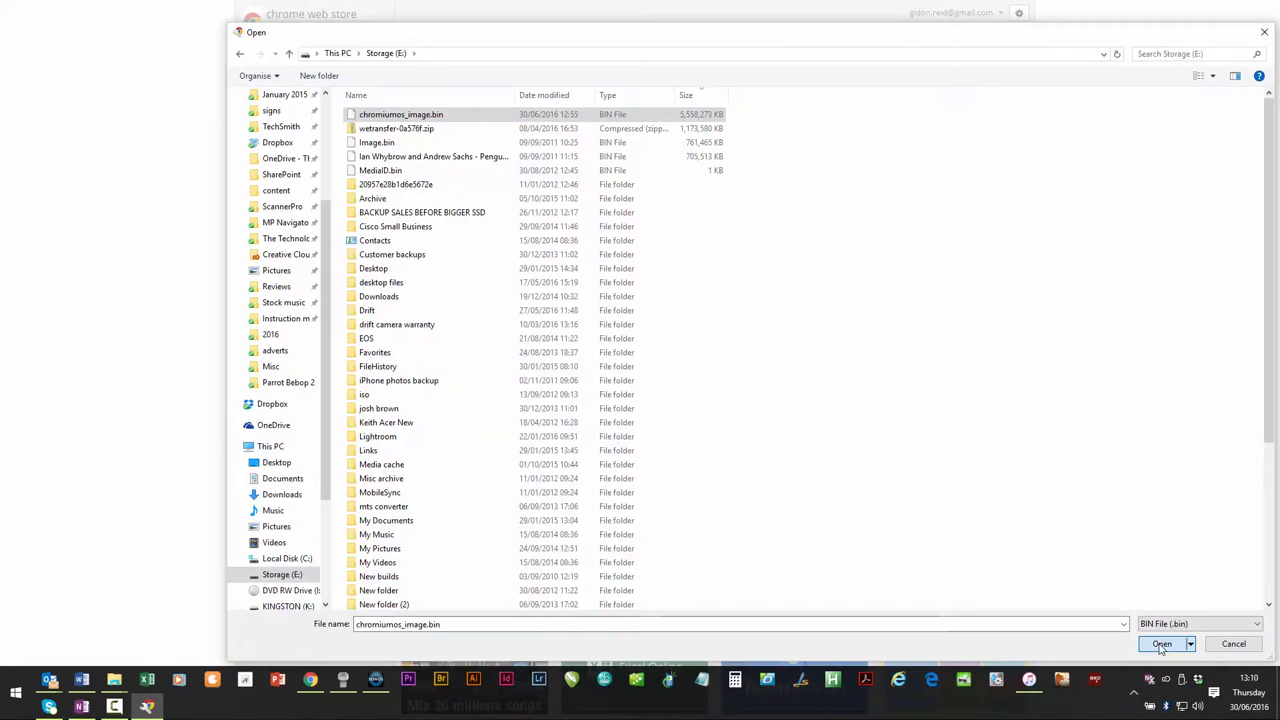
pyautogui.click(1161, 644)
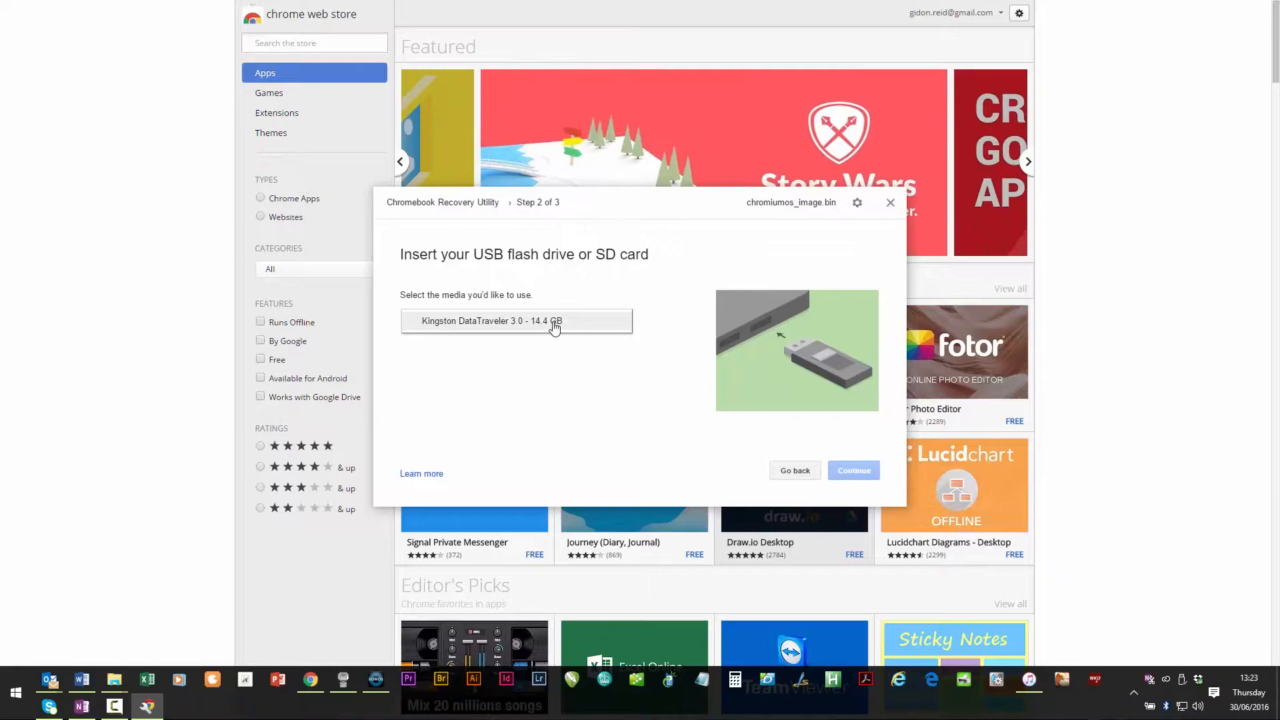
pyautogui.click(516, 320)
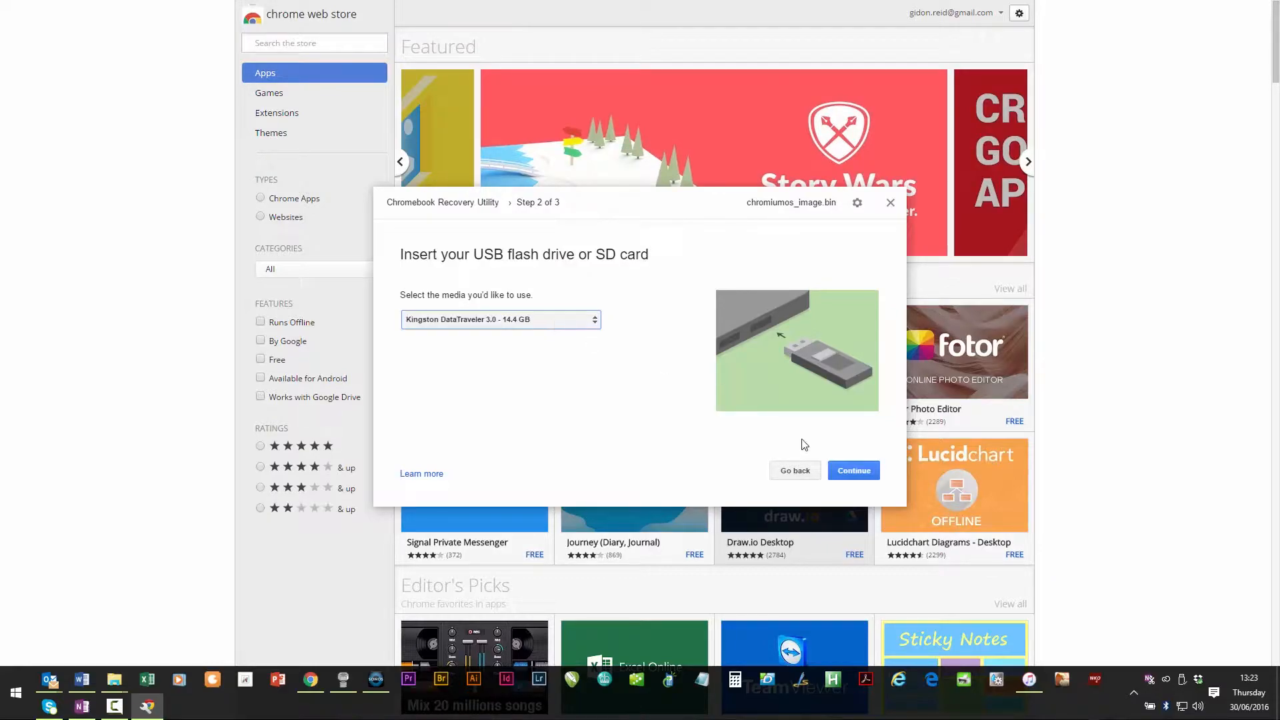
pyautogui.click(852, 470)
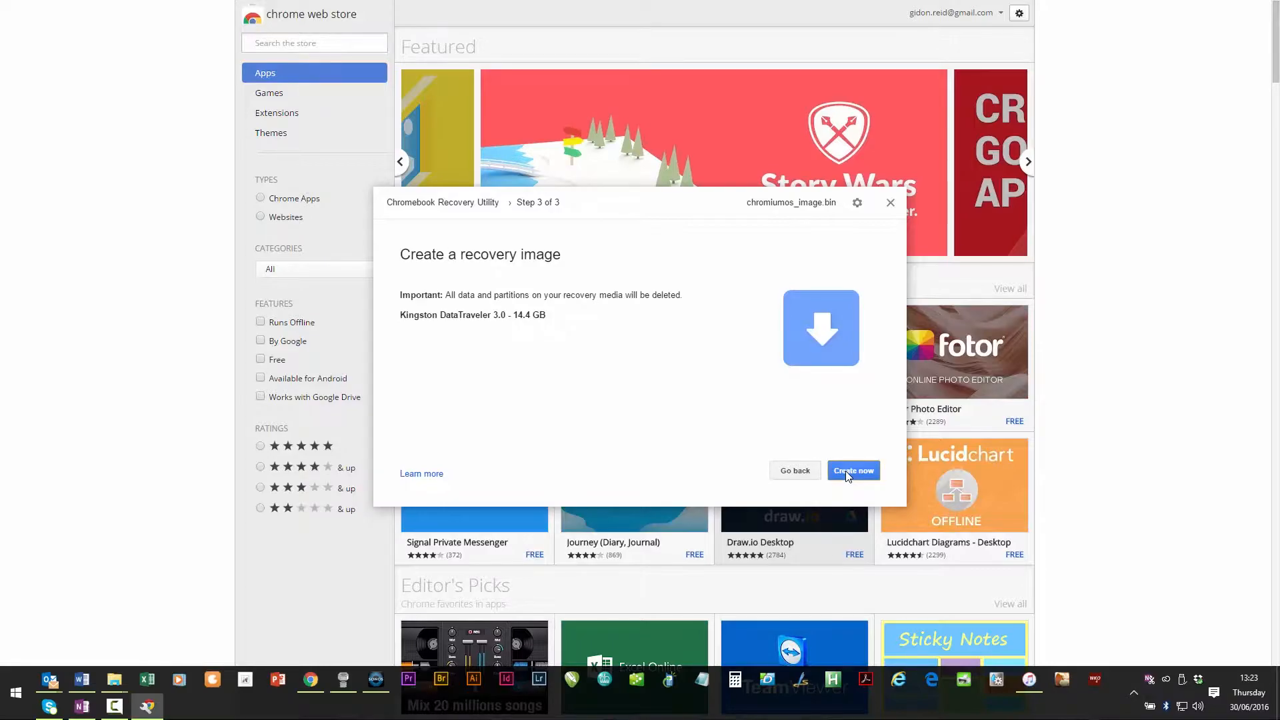
pyautogui.click(852, 470)
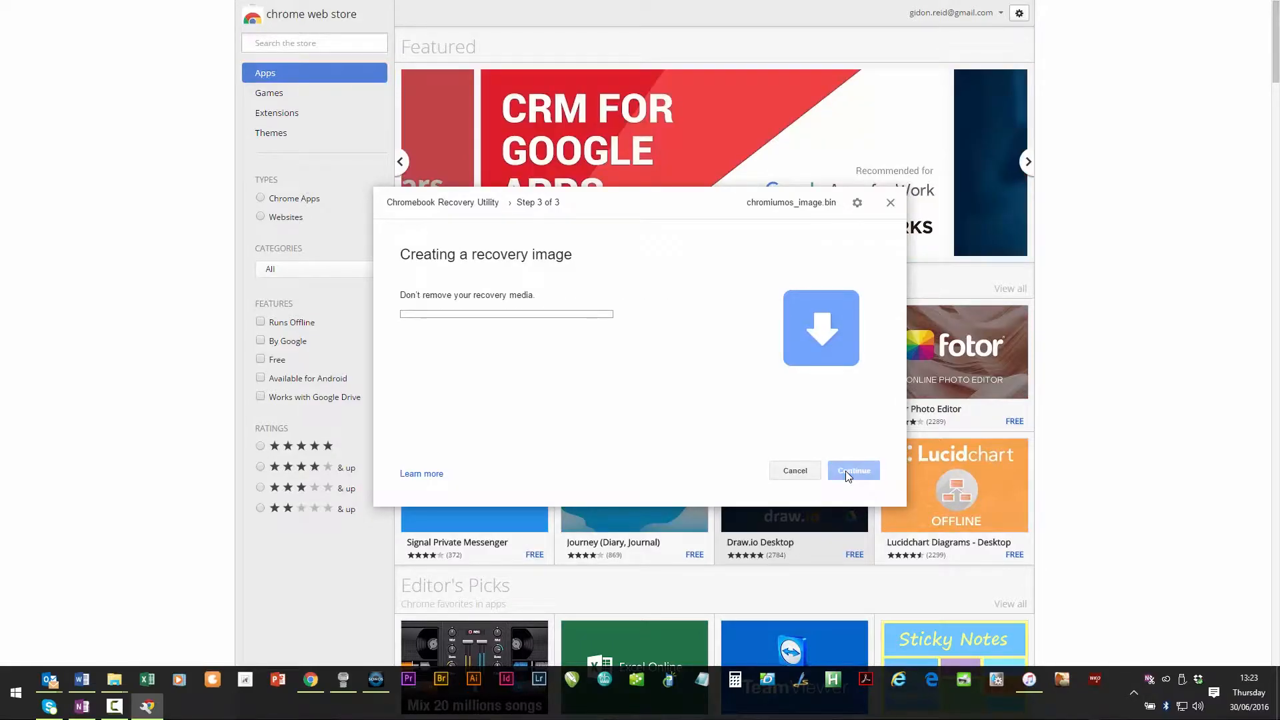
pyautogui.click(852, 470)
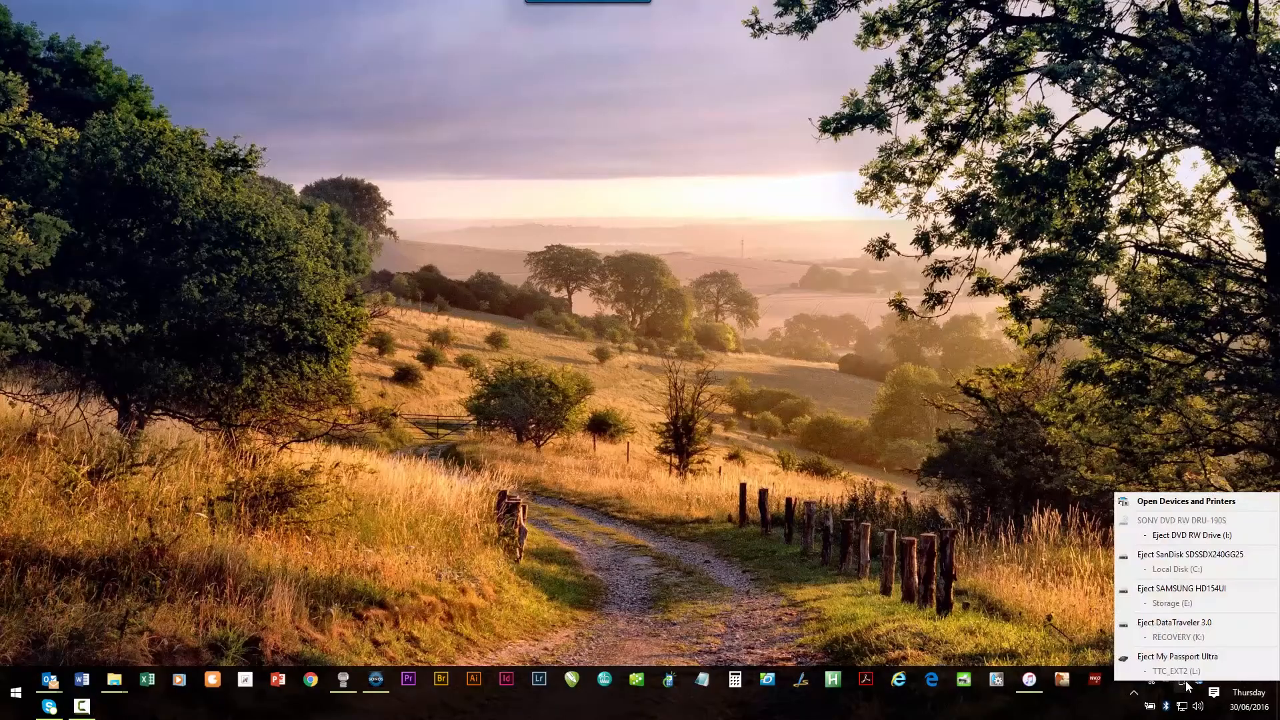
pyautogui.moveTo(1178, 656)
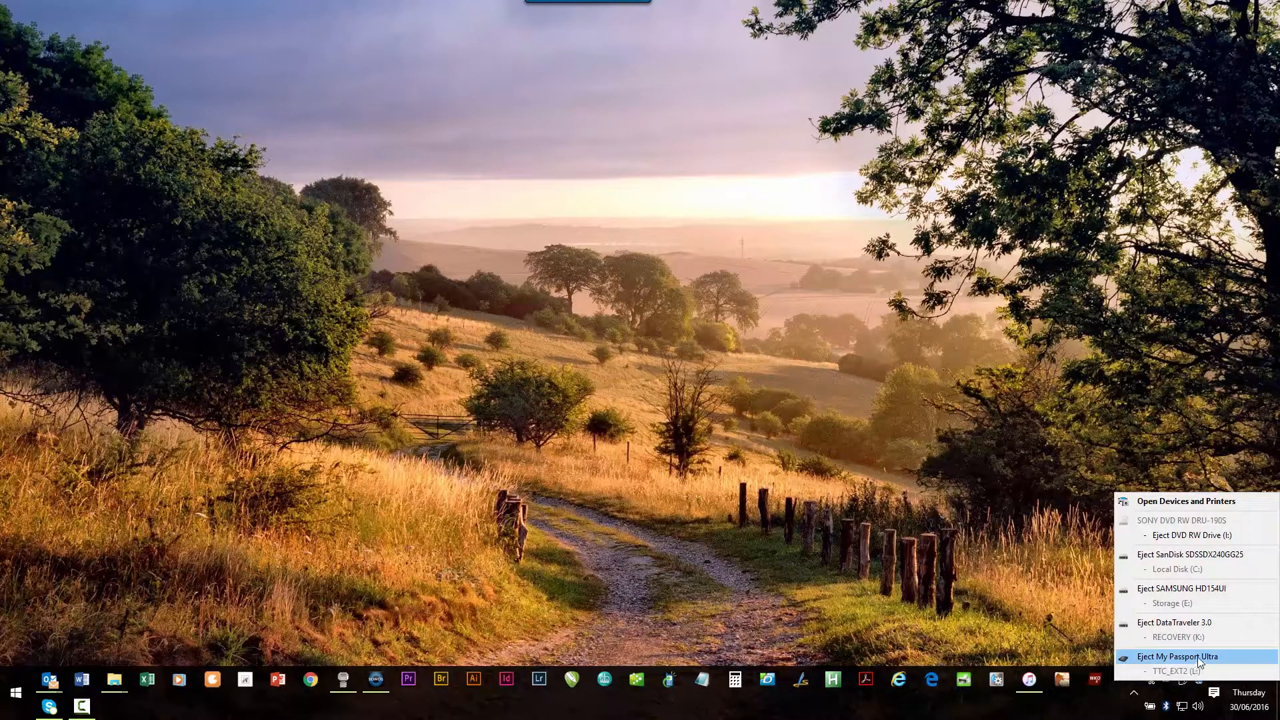
pyautogui.moveTo(1174, 622)
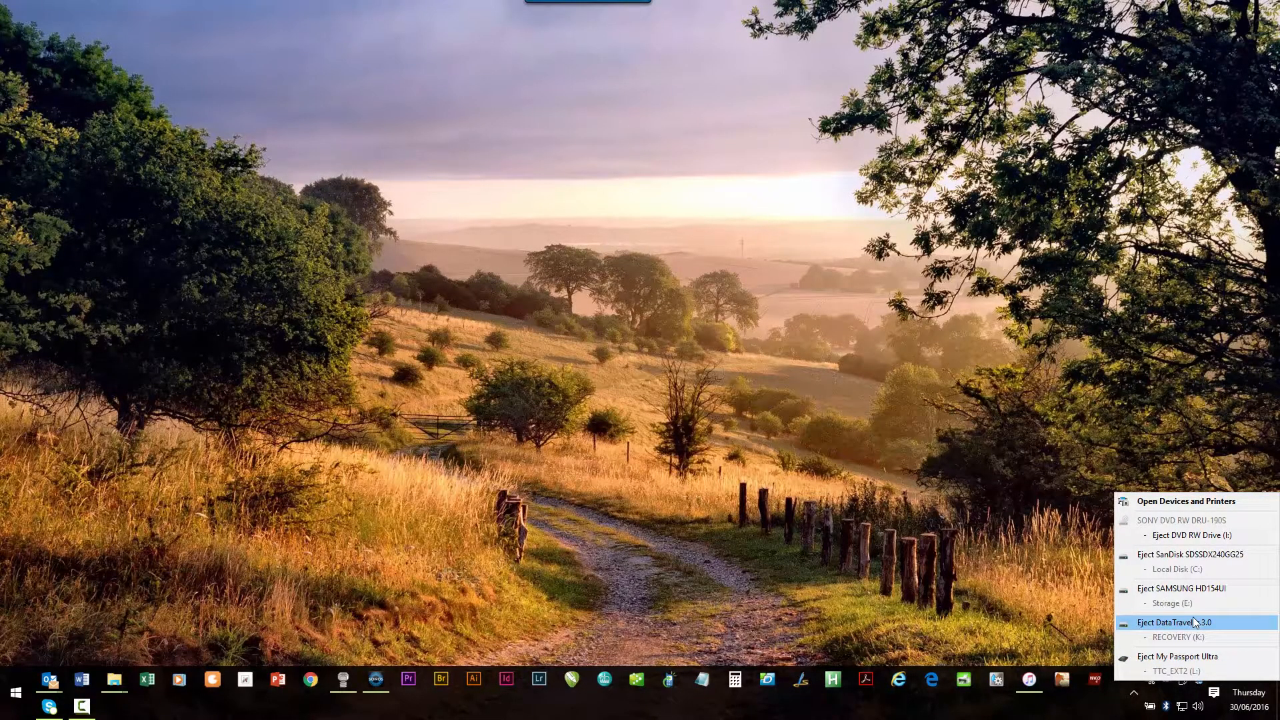
# - Eject the DataTraveler 3.0 RECOVERY drive from the Safely Remove Hardware menu
pyautogui.click(1175, 622)
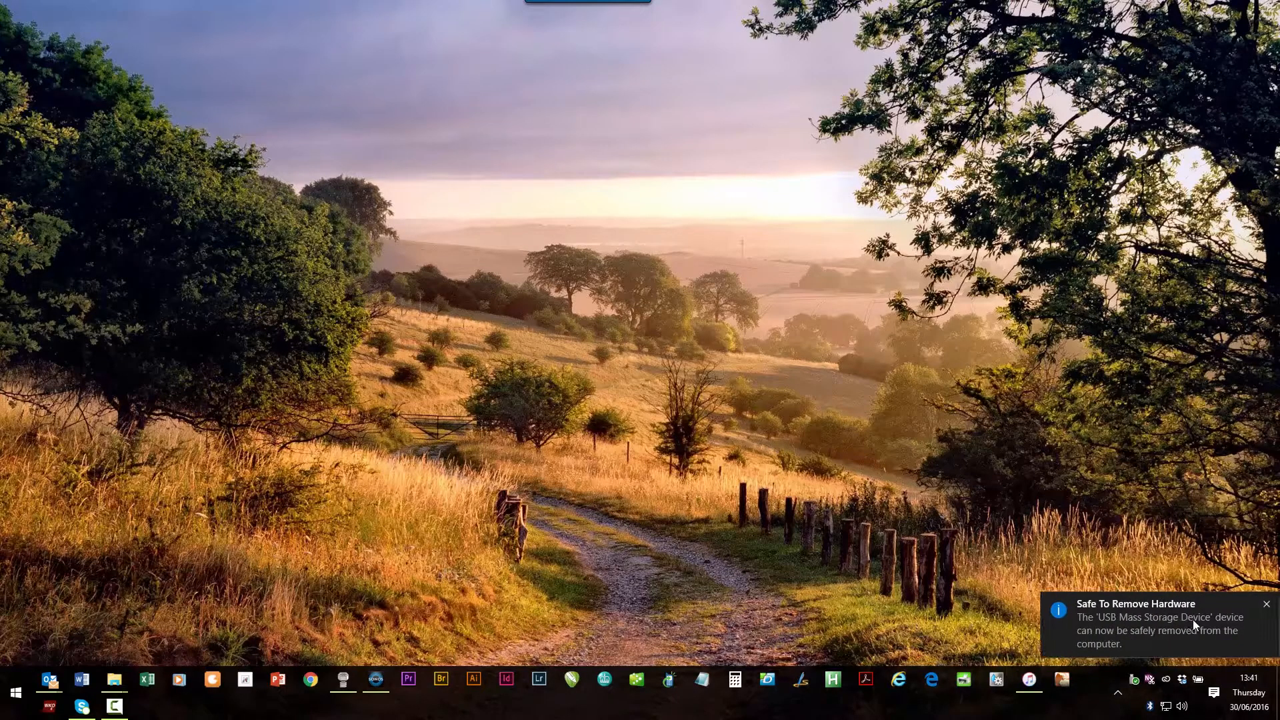